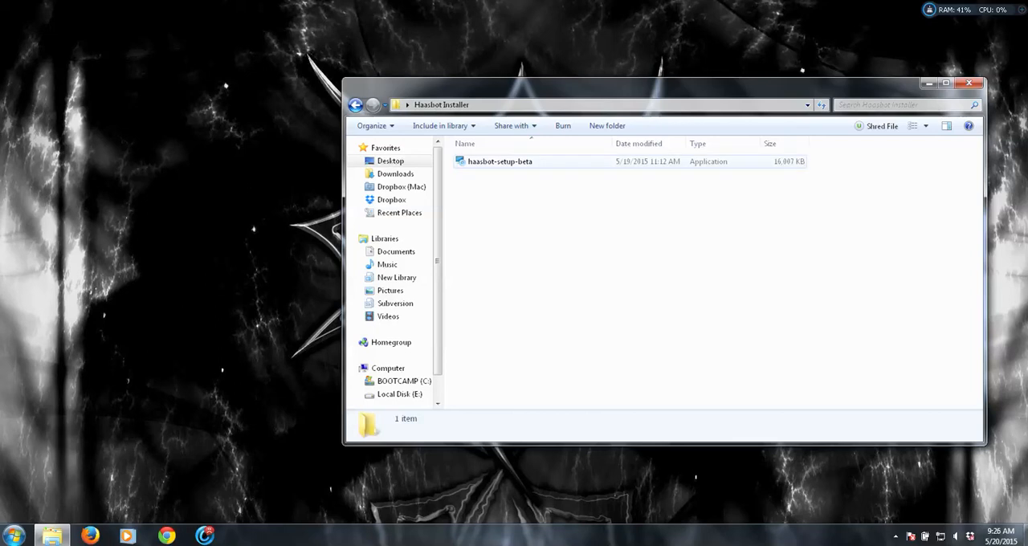
Run the haasbot-setup-beta installer from the Haasbot Installer folder
{"action": "left_click", "coordinate": [499, 160]}
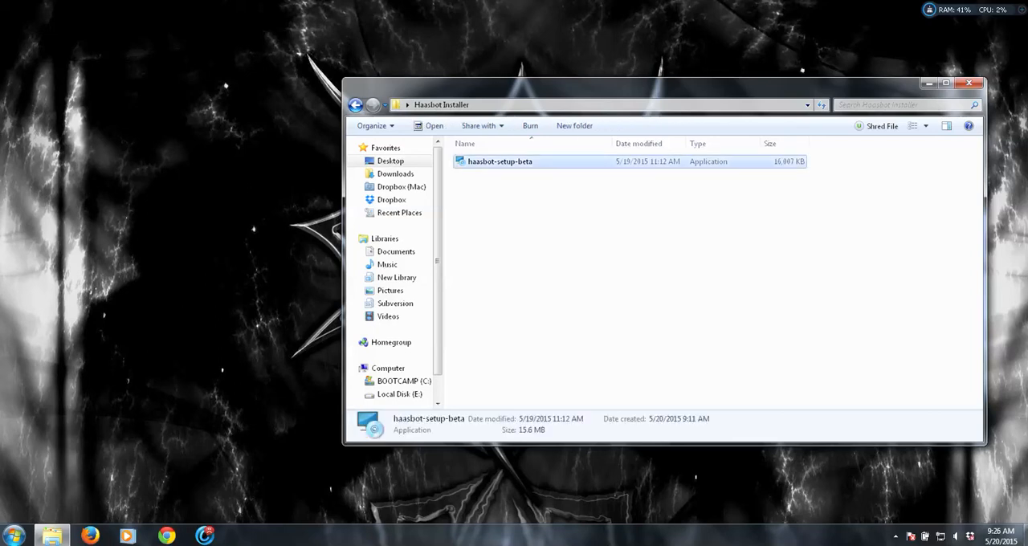
{"action": "double_click", "coordinate": [499, 161]}
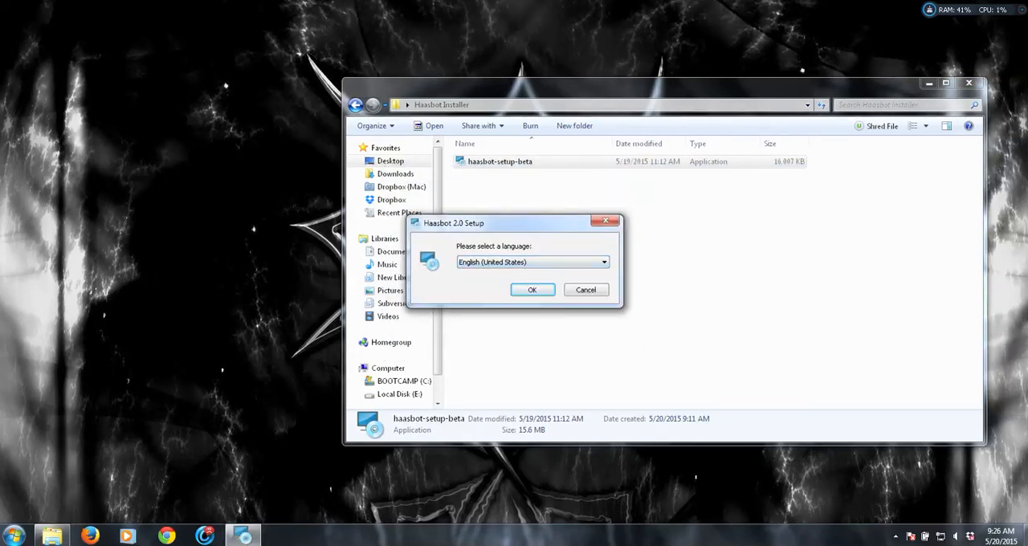
Accept English, the welcome page and the default install folder to begin installing
{"action": "left_click", "coordinate": [532, 289]}
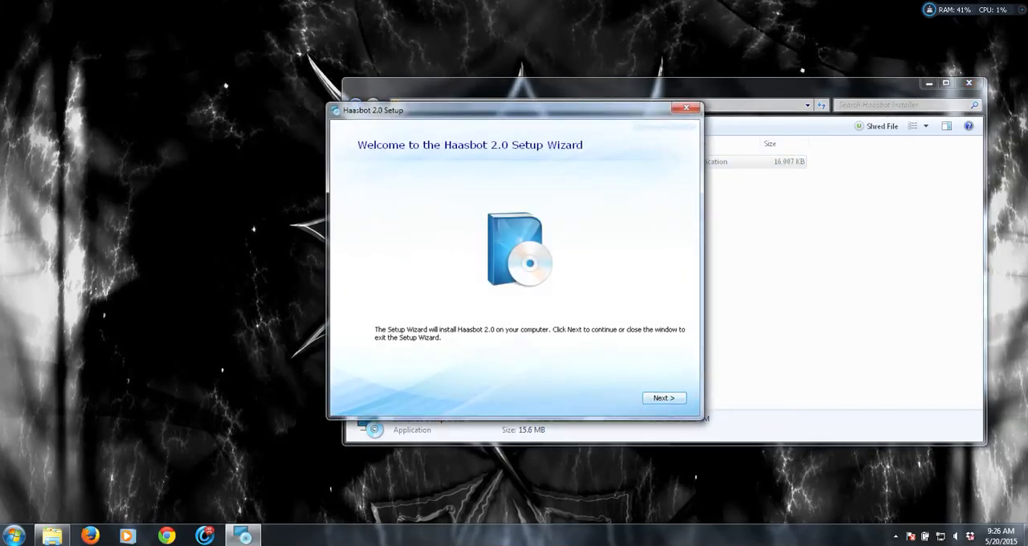
{"action": "left_click", "coordinate": [664, 399]}
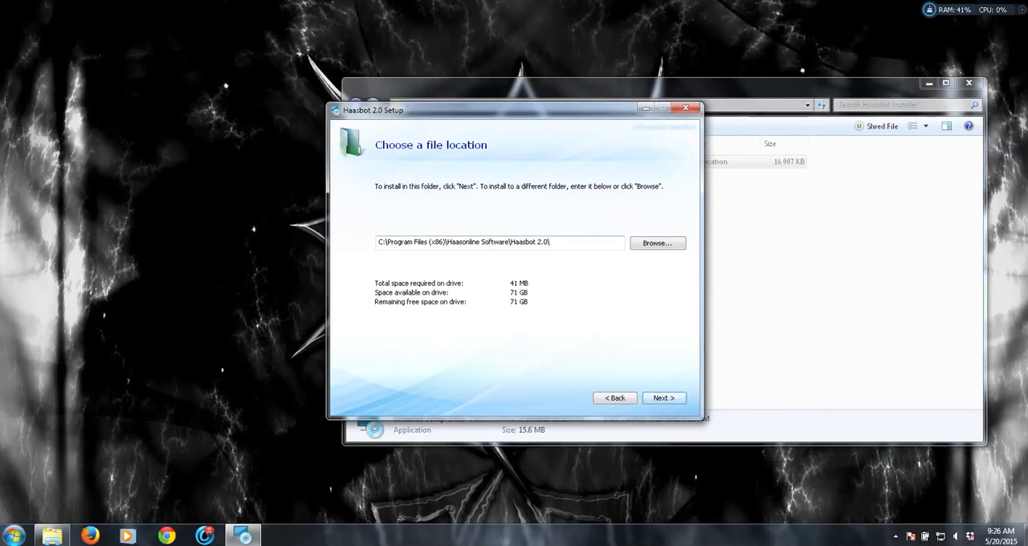
{"action": "left_click", "coordinate": [663, 398]}
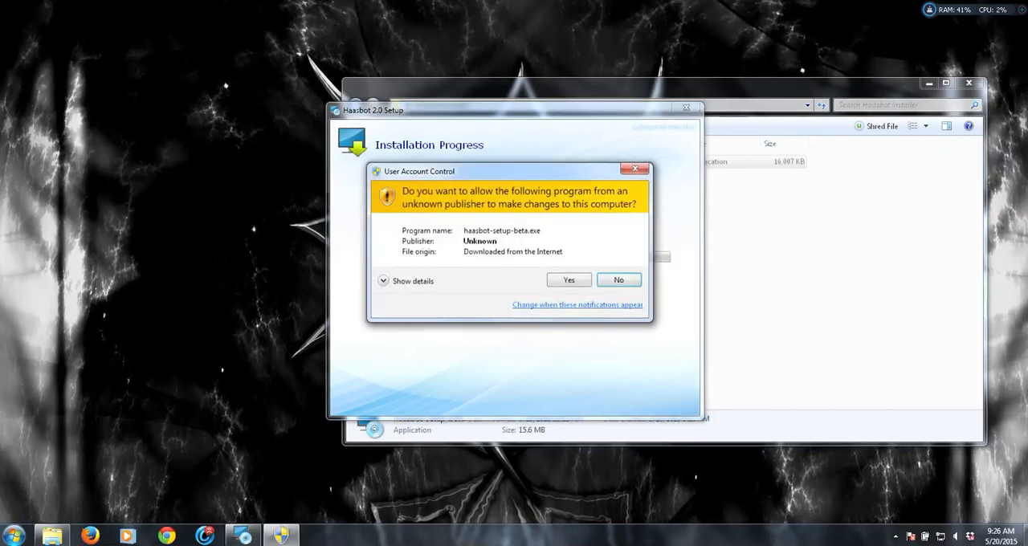
Allow the installer's UAC changes and launch the newly installed Haasbot 2.0
{"action": "left_click", "coordinate": [569, 279]}
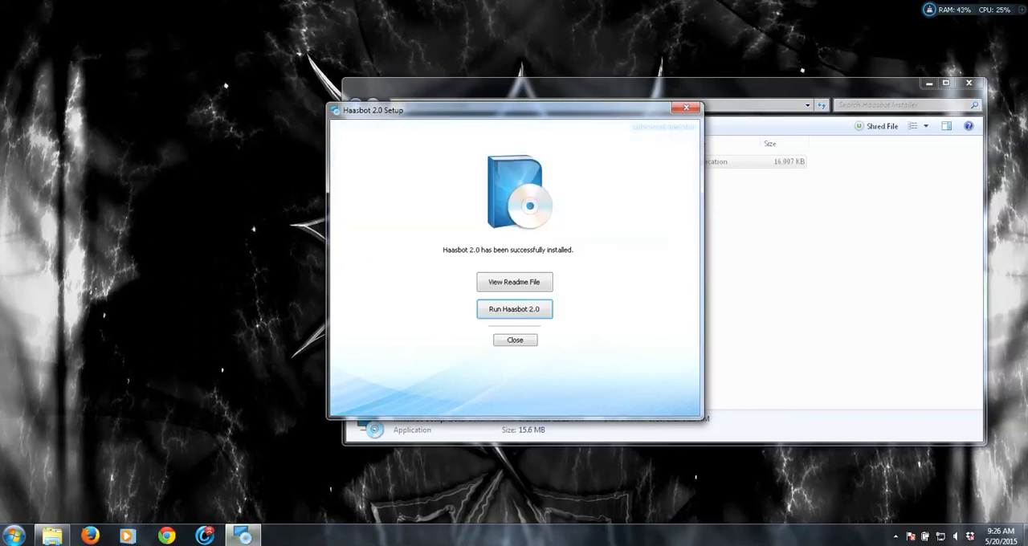
{"action": "left_click", "coordinate": [514, 308]}
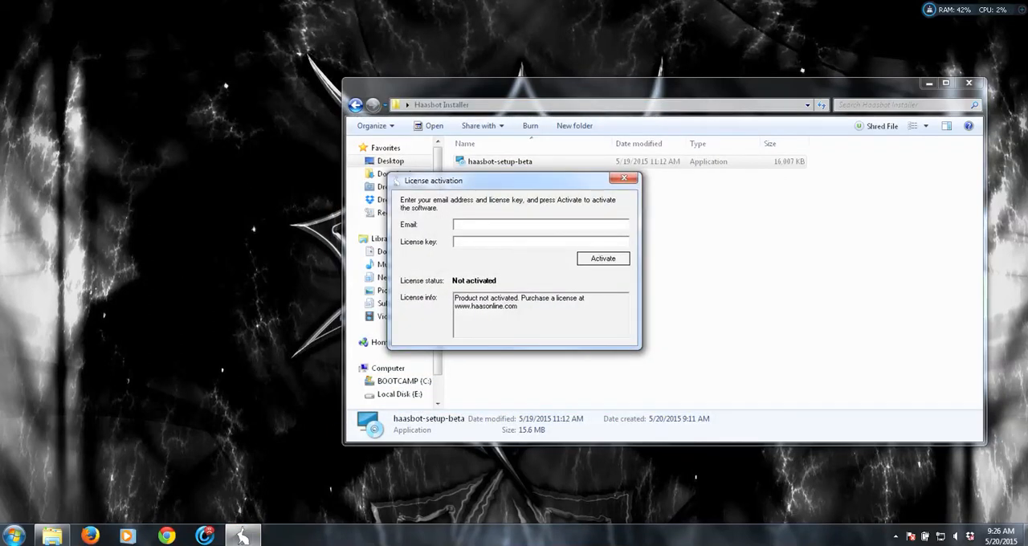
Wait on Haasbot 2.0's License activation dialog with empty Email and License key fields
{"action": "left_click", "coordinate": [540, 225]}
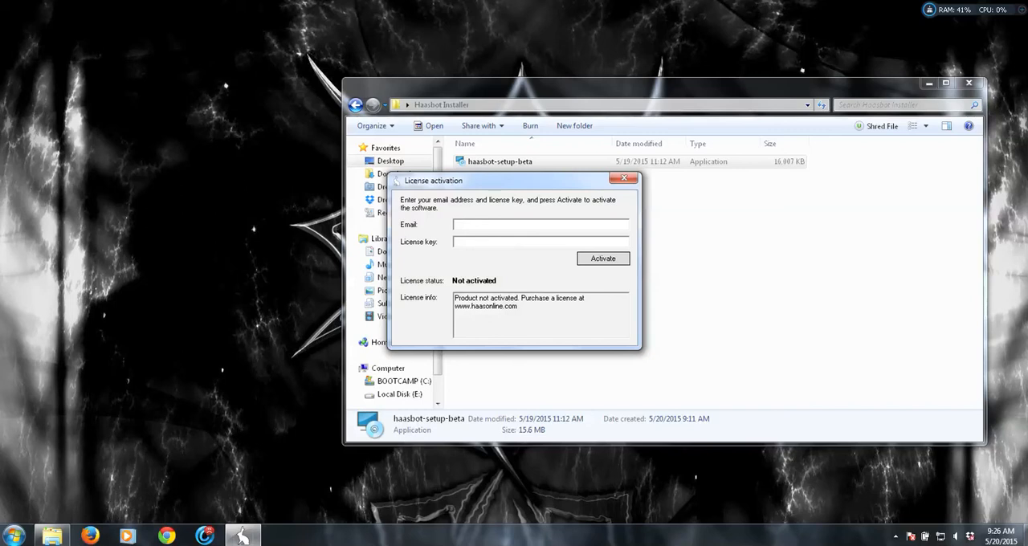
{"action": "left_click", "coordinate": [539, 225]}
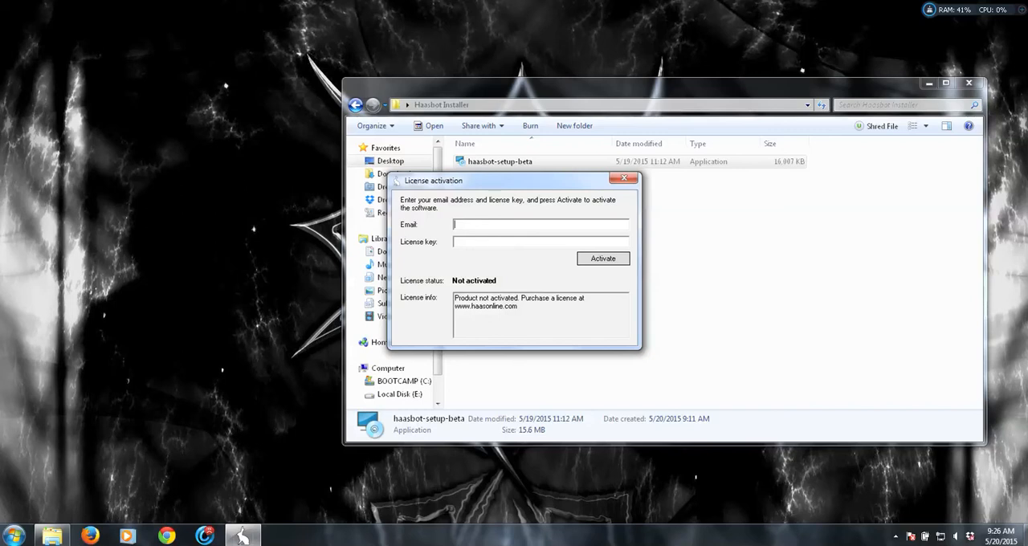